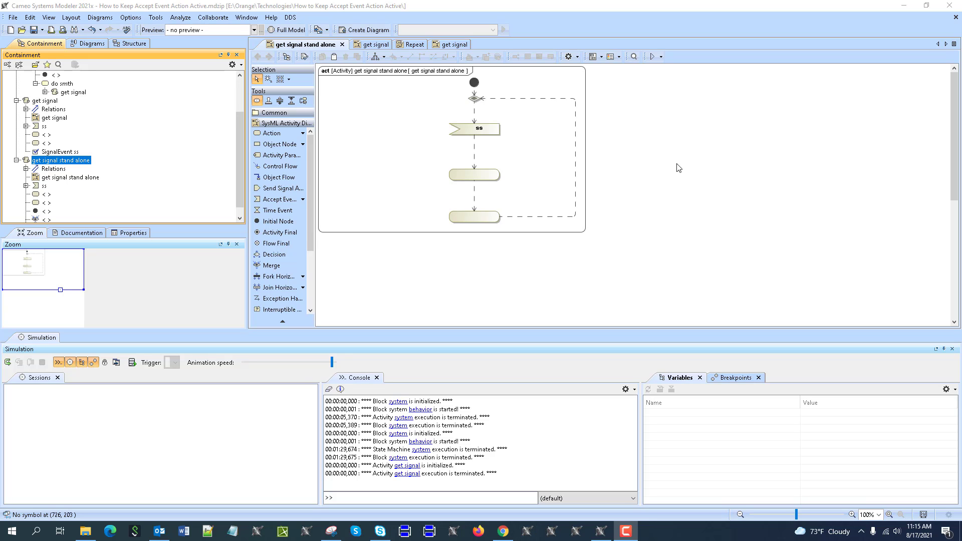
{"action": "mouse_move", "coordinate": [484, 129]}
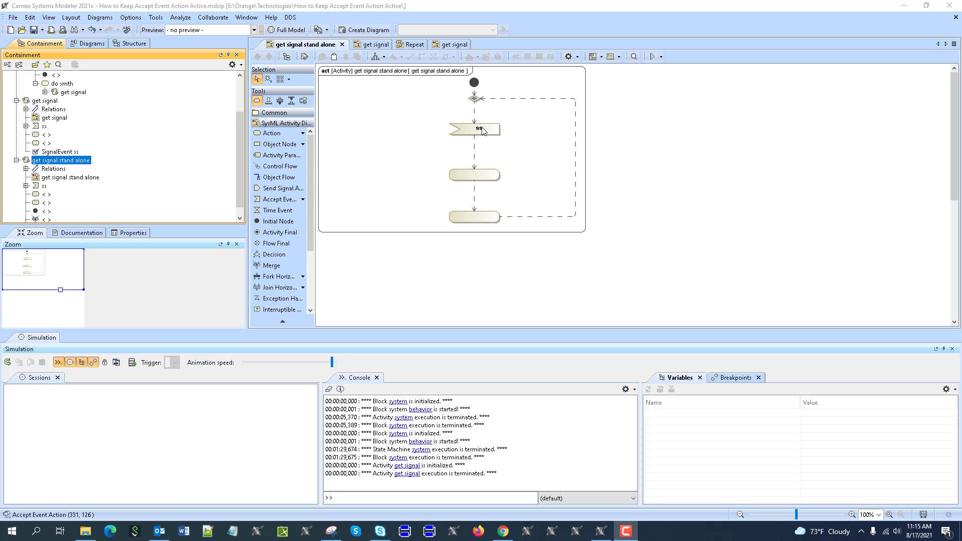
{"action": "mouse_move", "coordinate": [525, 120]}
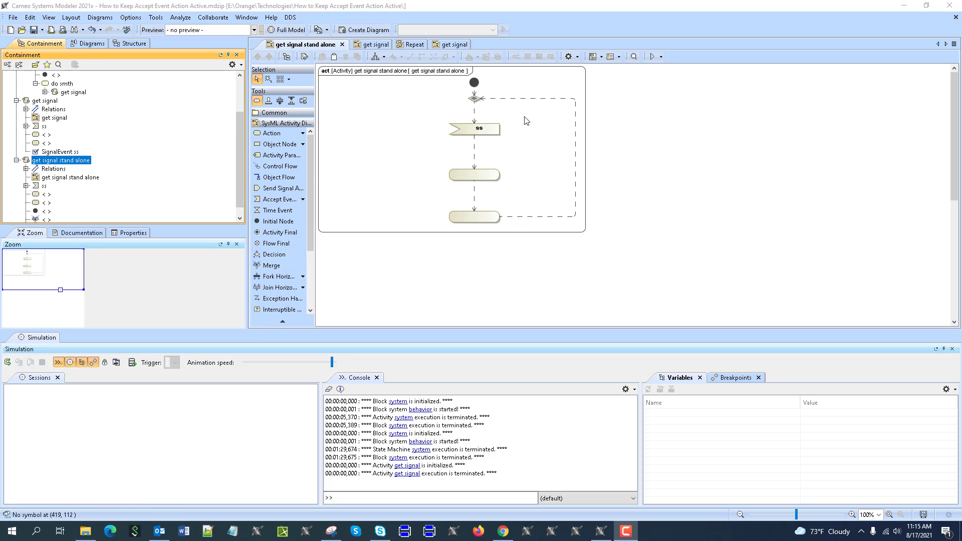
{"action": "mouse_move", "coordinate": [478, 108]}
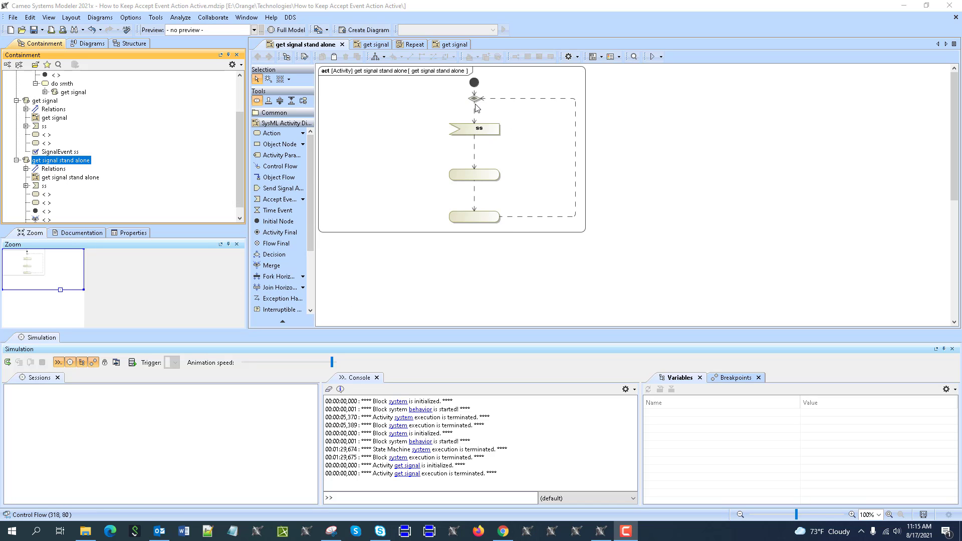
Step: Delete the initial node, merge node and loop-back flows so the activity starts at ss
{"action": "left_click", "coordinate": [474, 99]}
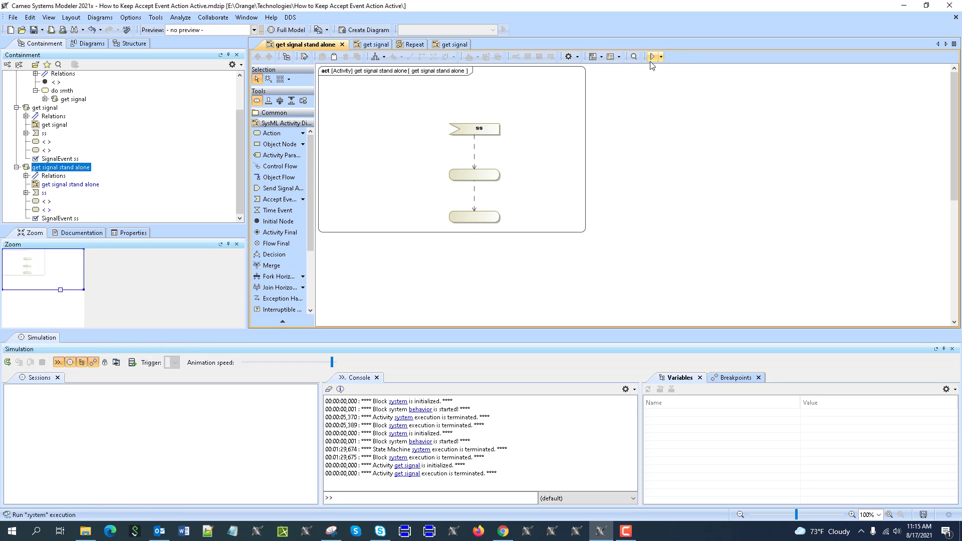
Step: Run the get signal stand alone simulation until it waits at the ss accept event
{"action": "left_click", "coordinate": [653, 56]}
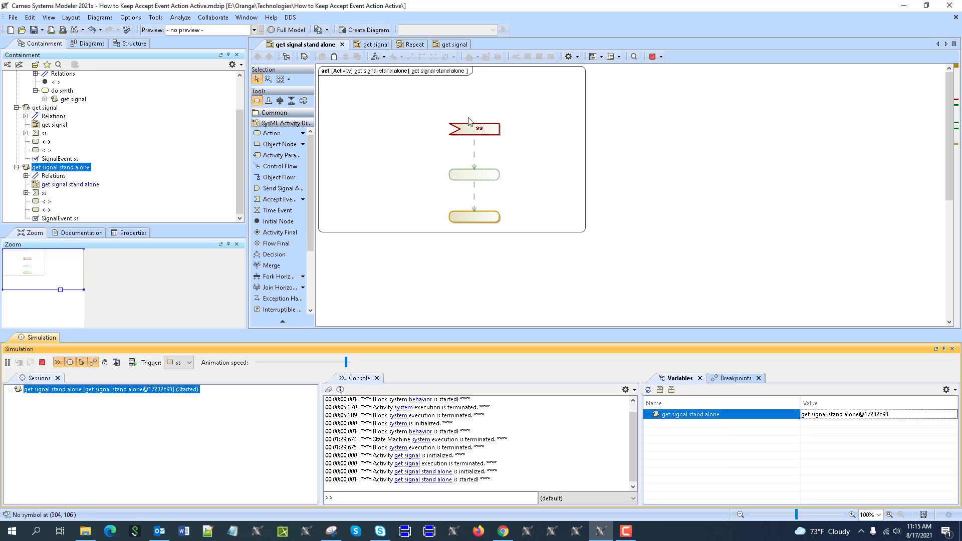
{"action": "mouse_move", "coordinate": [470, 121]}
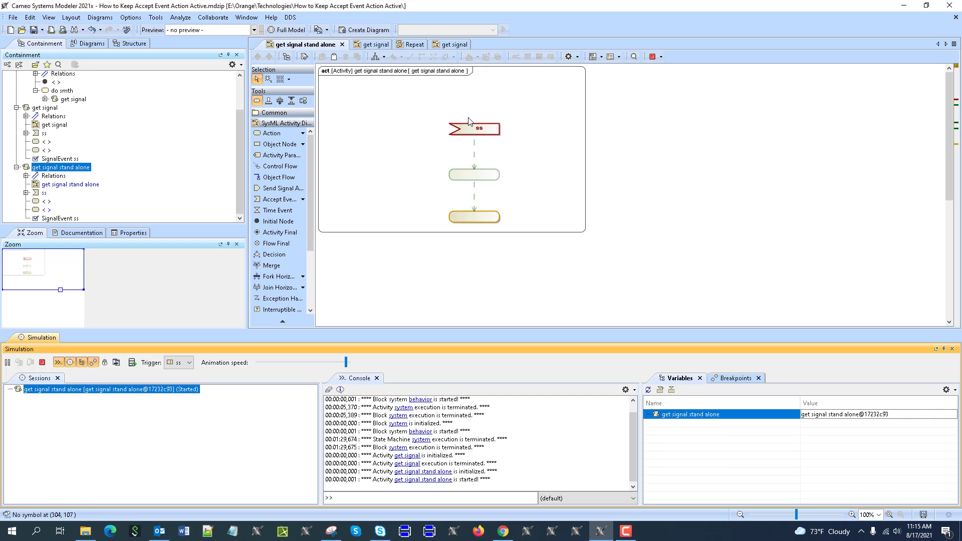
{"action": "mouse_move", "coordinate": [470, 214]}
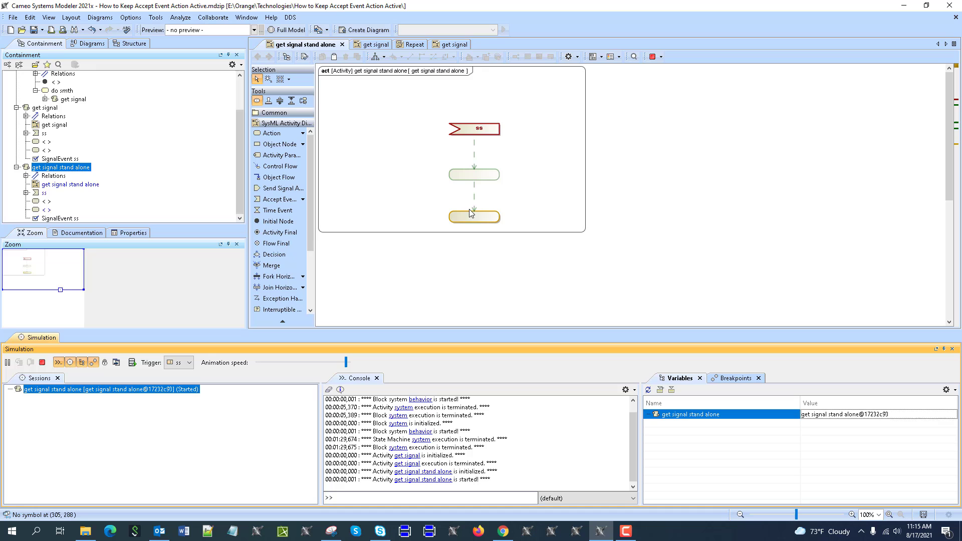
{"action": "mouse_move", "coordinate": [451, 111]}
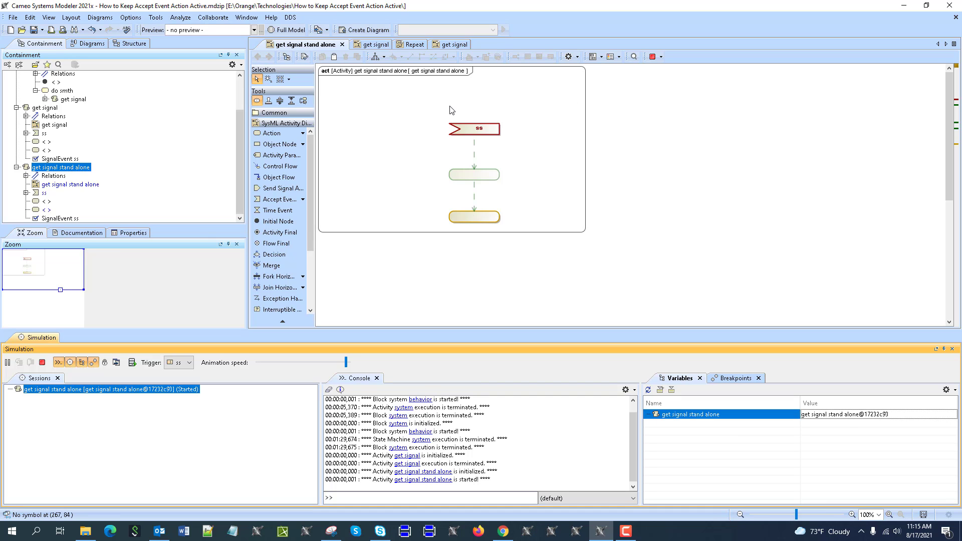
{"action": "mouse_move", "coordinate": [485, 126]}
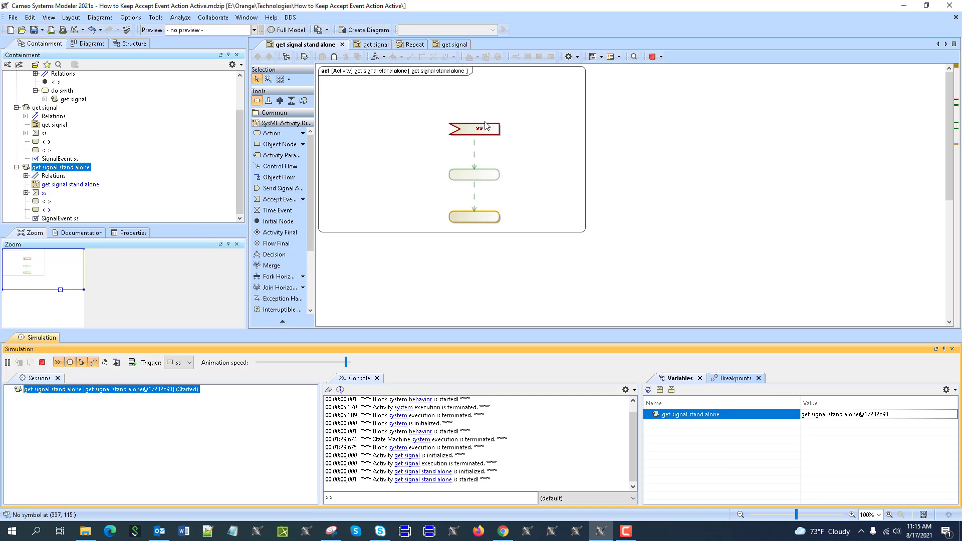
{"action": "mouse_move", "coordinate": [529, 219]}
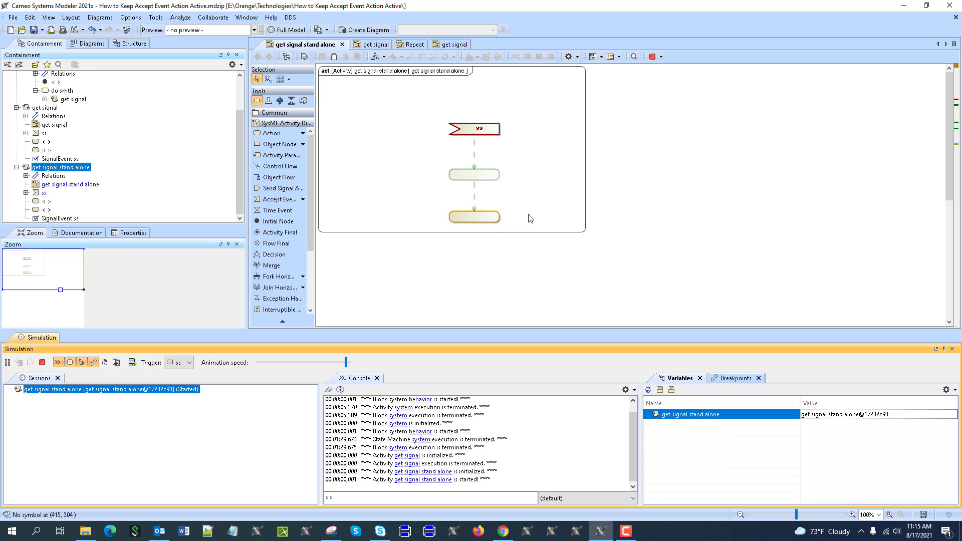
{"action": "mouse_move", "coordinate": [490, 91]}
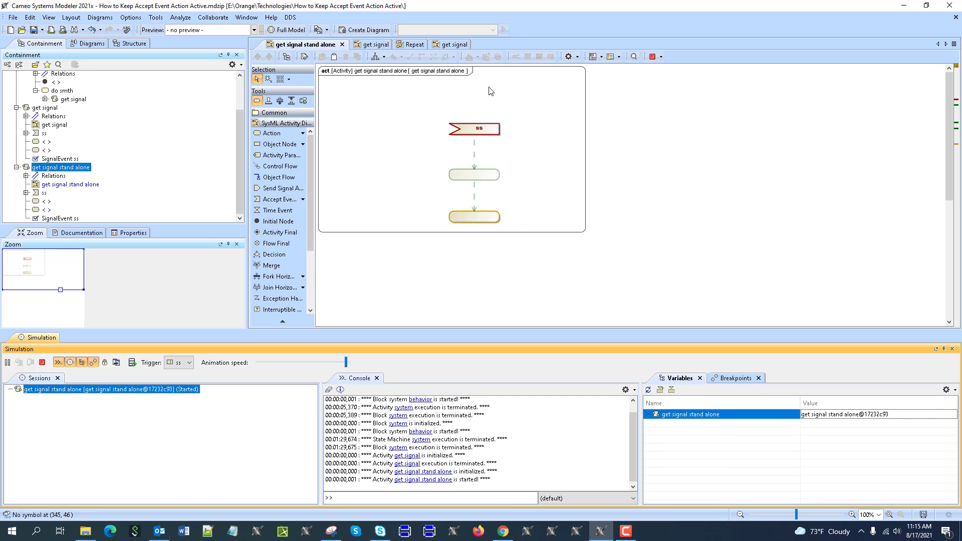
{"action": "mouse_move", "coordinate": [484, 104]}
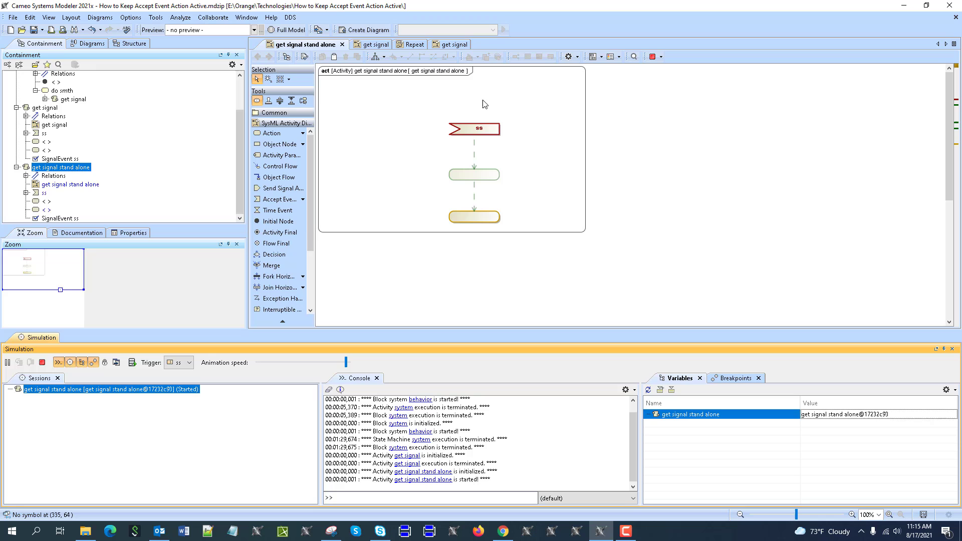
{"action": "mouse_move", "coordinate": [494, 99]}
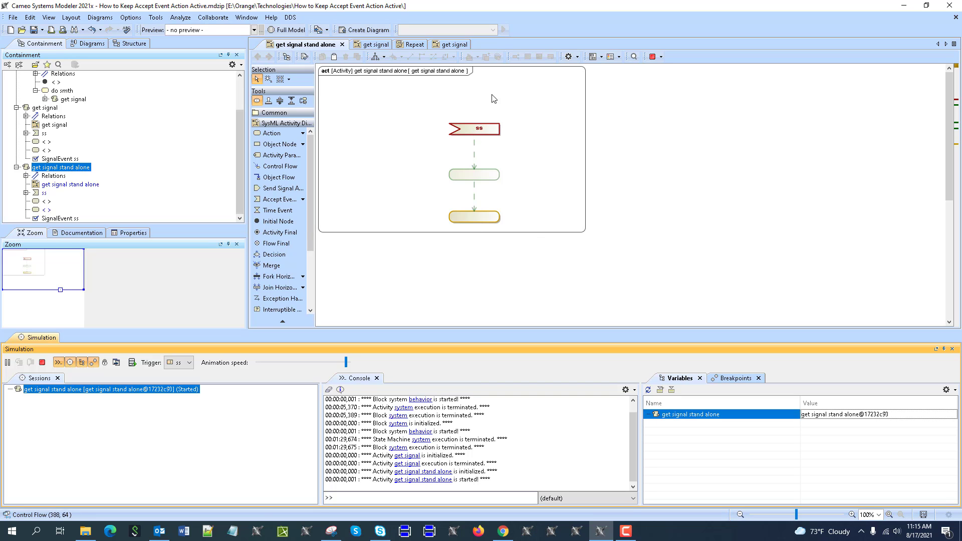
{"action": "mouse_move", "coordinate": [464, 133]}
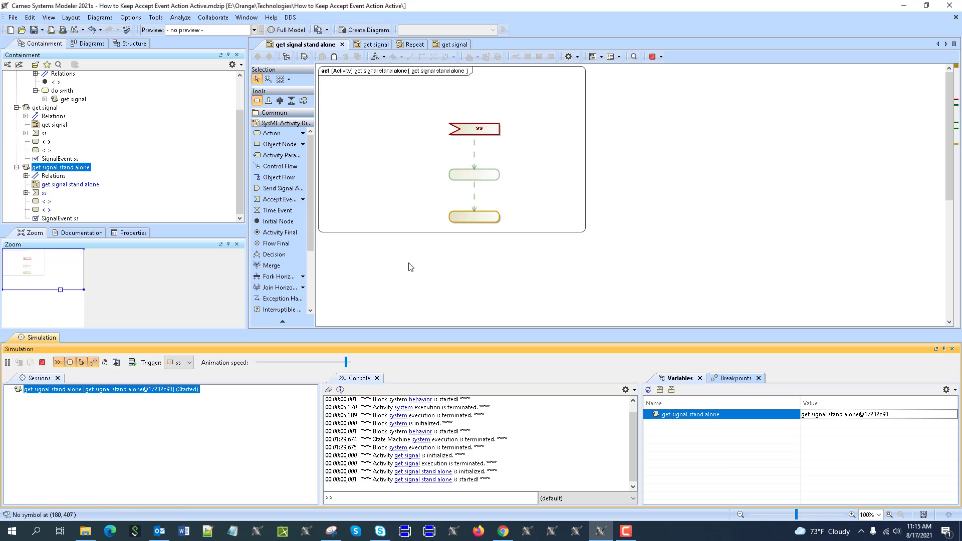
{"action": "mouse_move", "coordinate": [277, 209]}
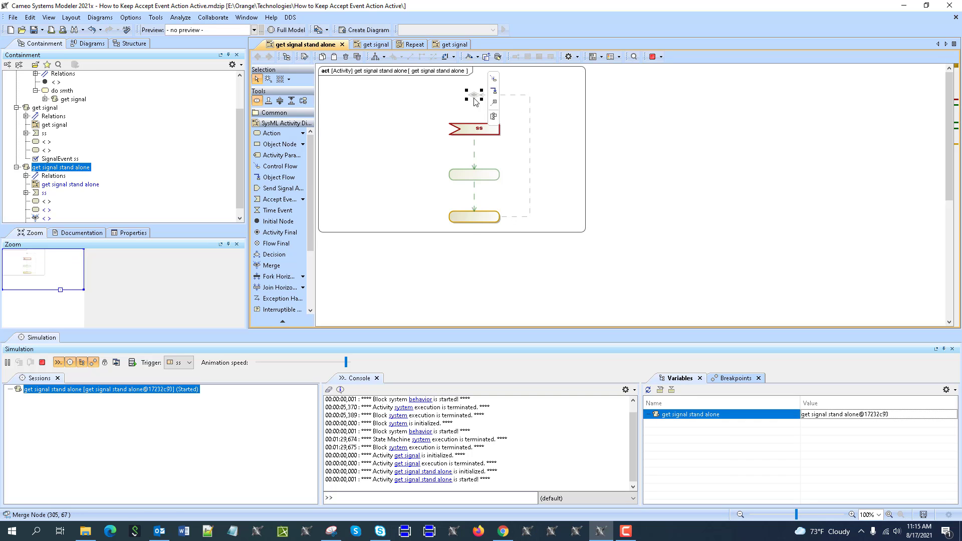
Step: Undo the deletion to restore the initial node, merge node and loop-back flow
{"action": "left_click", "coordinate": [427, 115]}
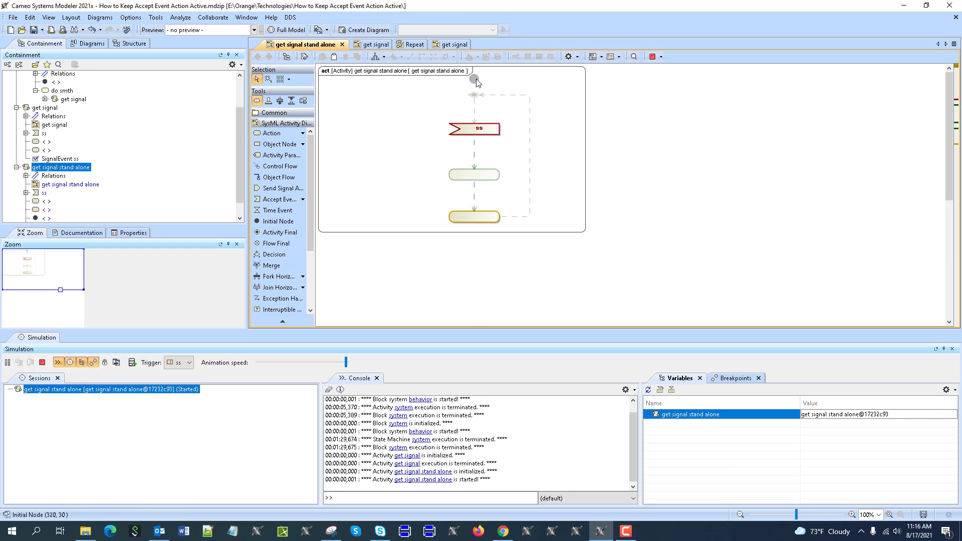
{"action": "mouse_move", "coordinate": [460, 117]}
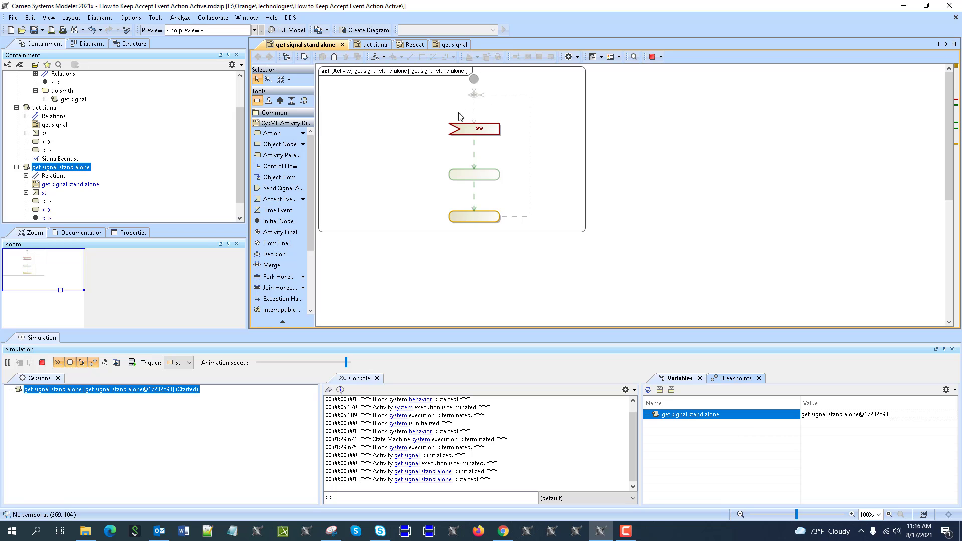
{"action": "mouse_move", "coordinate": [715, 246]}
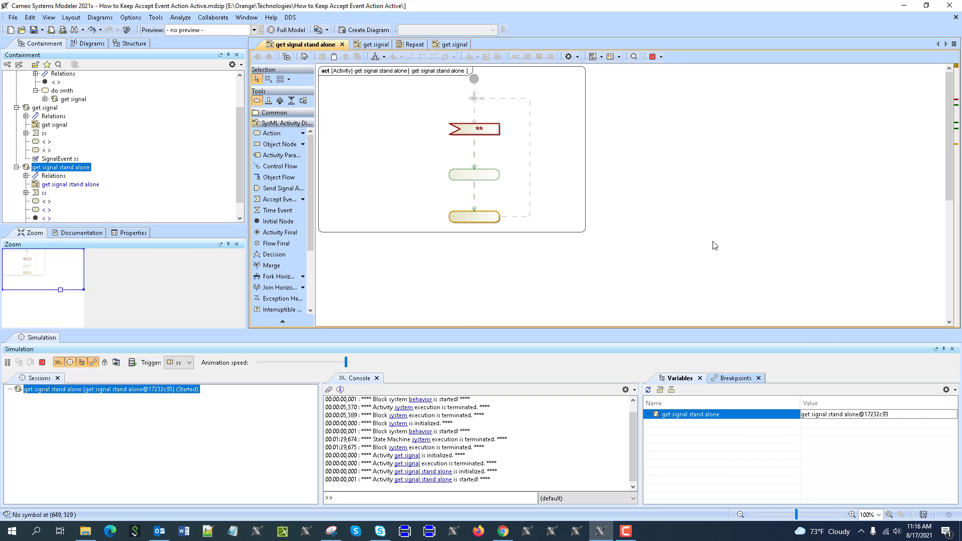
{"action": "mouse_move", "coordinate": [451, 184]}
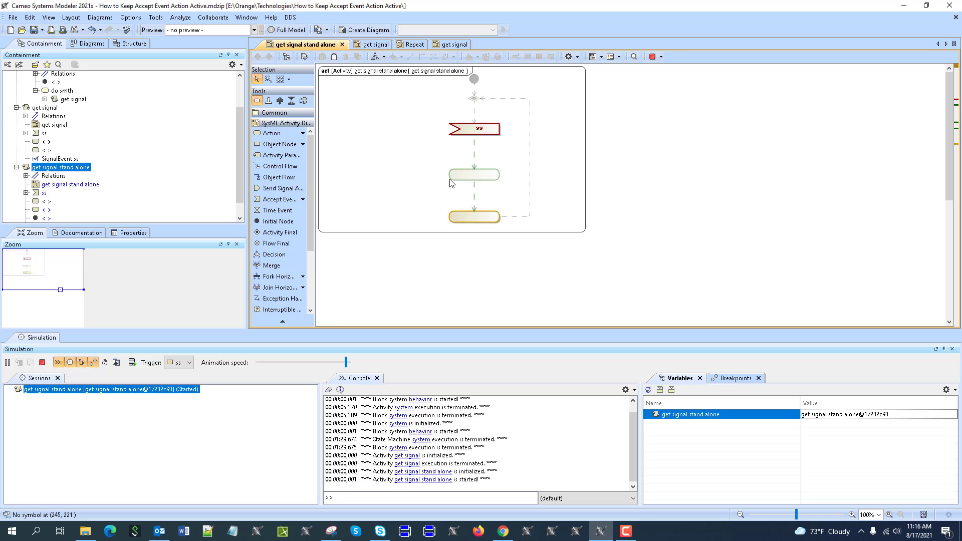
{"action": "mouse_move", "coordinate": [278, 199]}
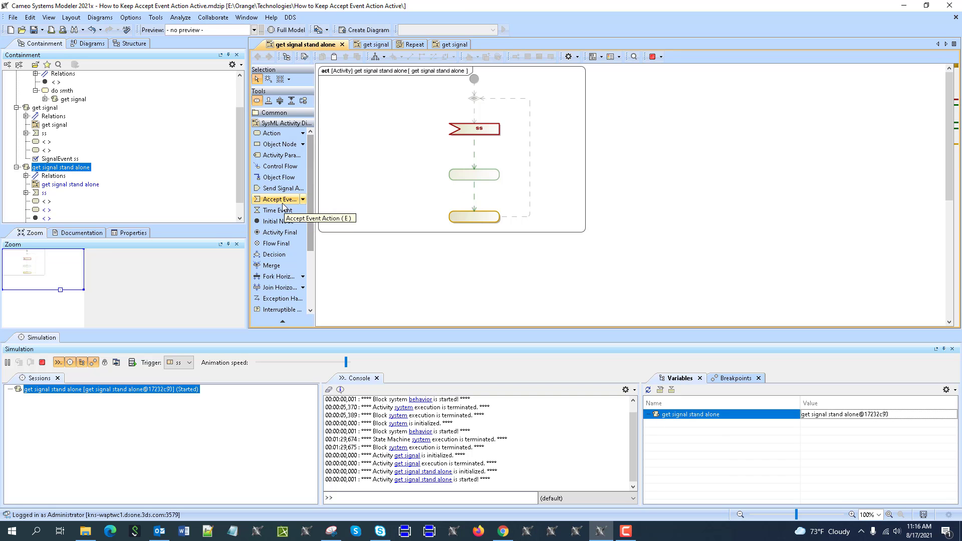
Step: Place a second accept event action right of ss, terminate, and restart the simulation
{"action": "left_click", "coordinate": [596, 130]}
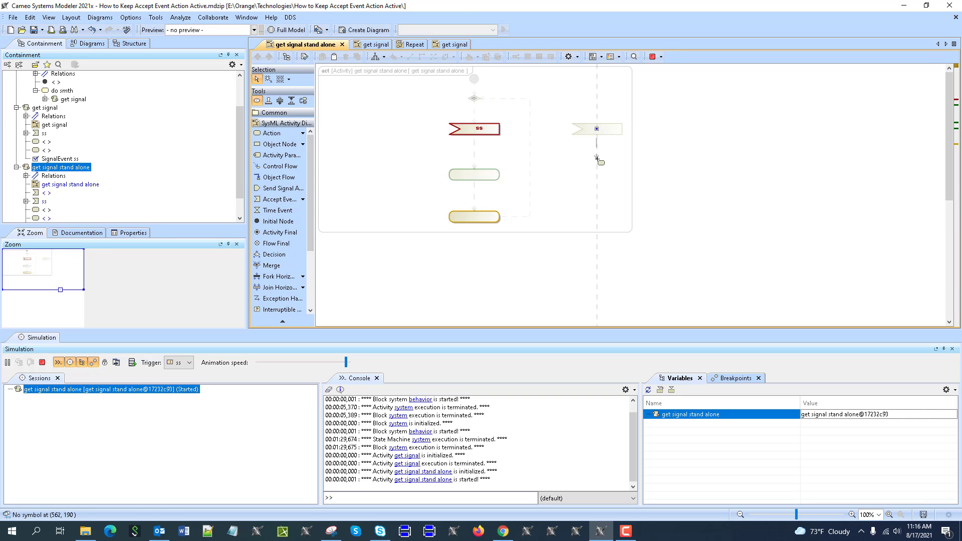
{"action": "left_click", "coordinate": [42, 362]}
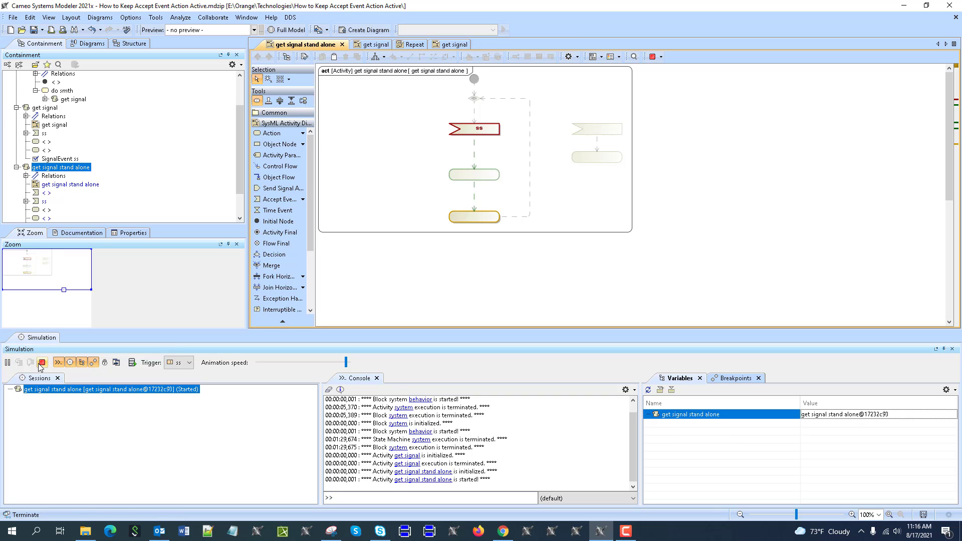
{"action": "left_click", "coordinate": [40, 362]}
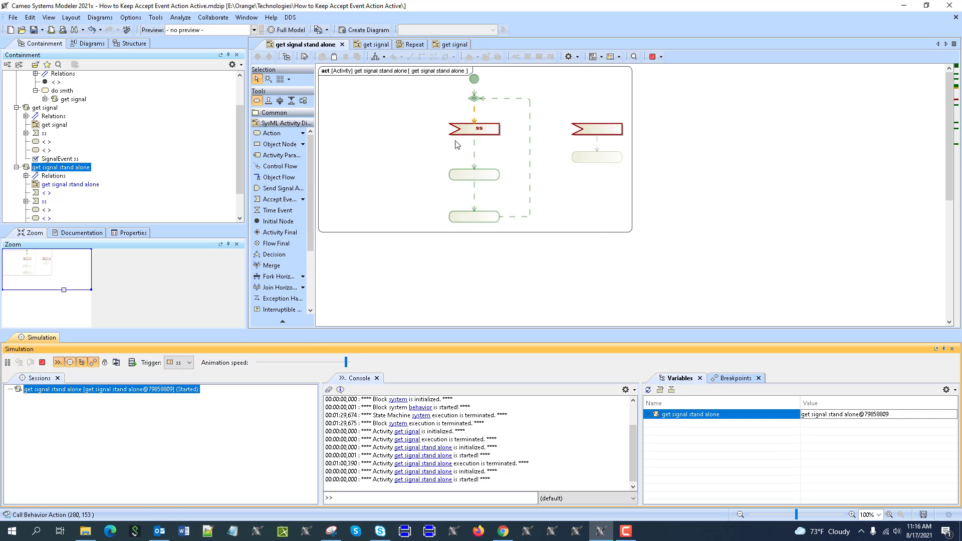
Step: Terminate the session and run the simulation again so ss becomes active
{"action": "left_click", "coordinate": [475, 98]}
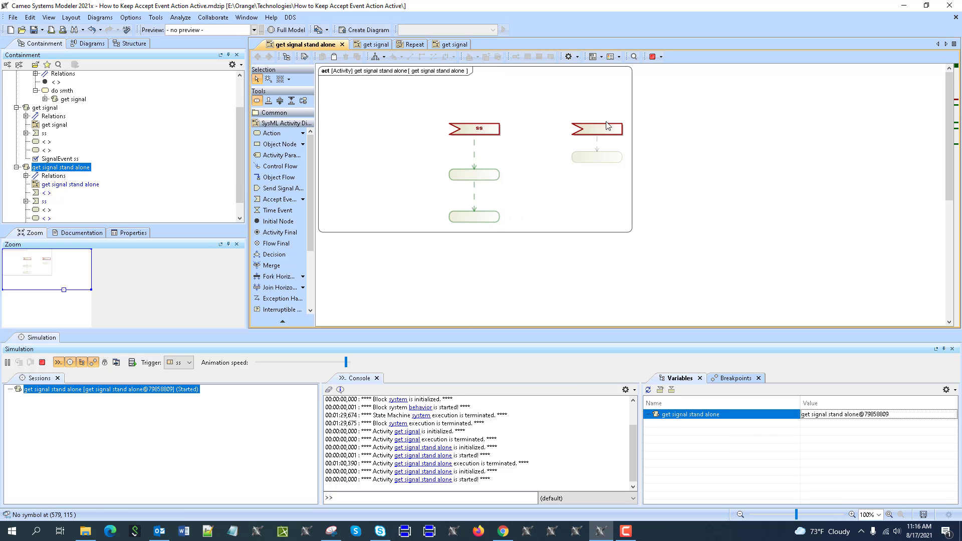
{"action": "left_click", "coordinate": [45, 362]}
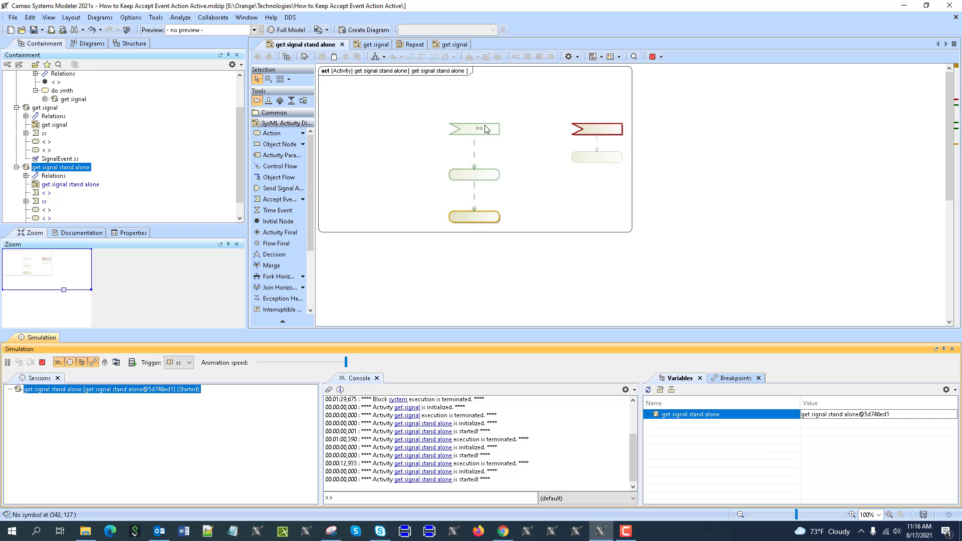
{"action": "mouse_move", "coordinate": [434, 97]}
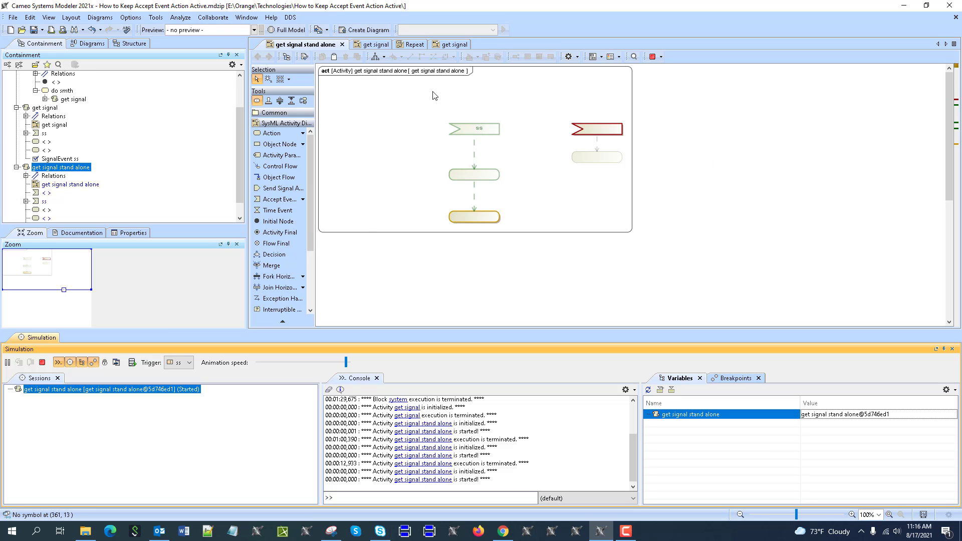
{"action": "mouse_move", "coordinate": [636, 249]}
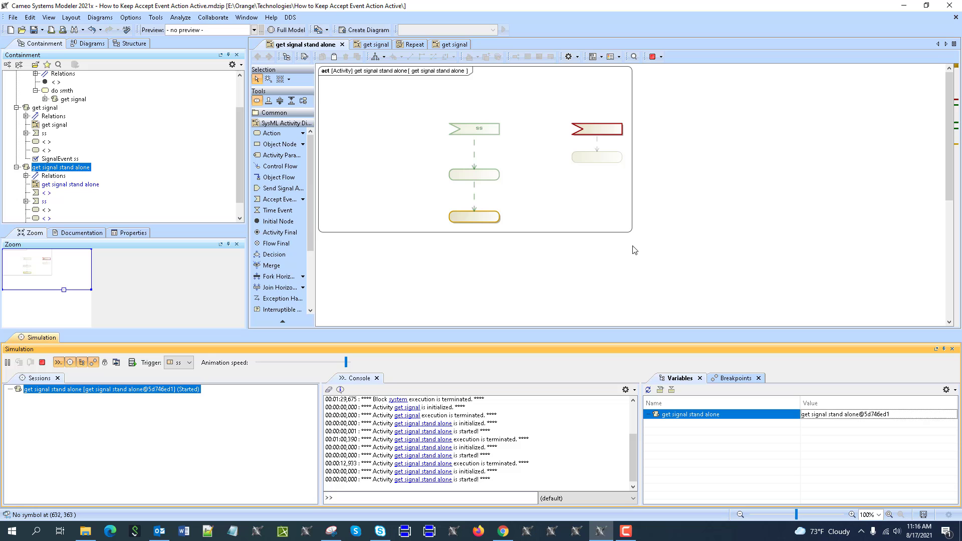